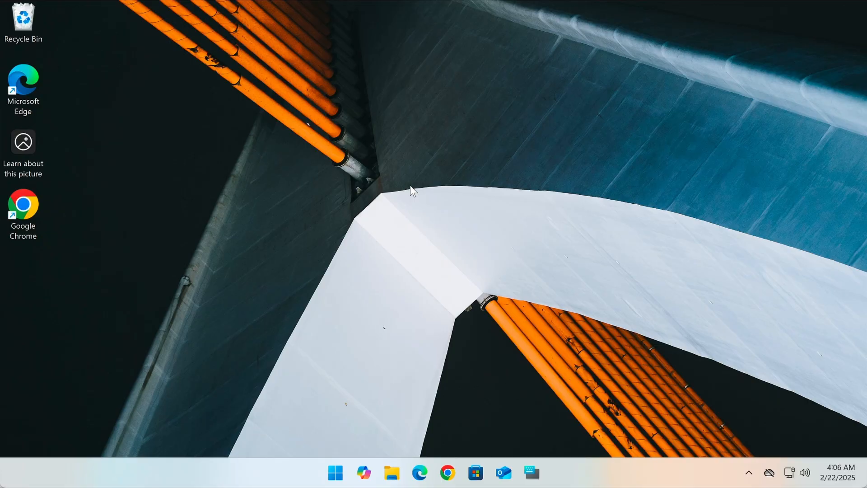
# - Launch the Settings app from the Start menu's pinned apps to its Home page
pyautogui.click(335, 472)
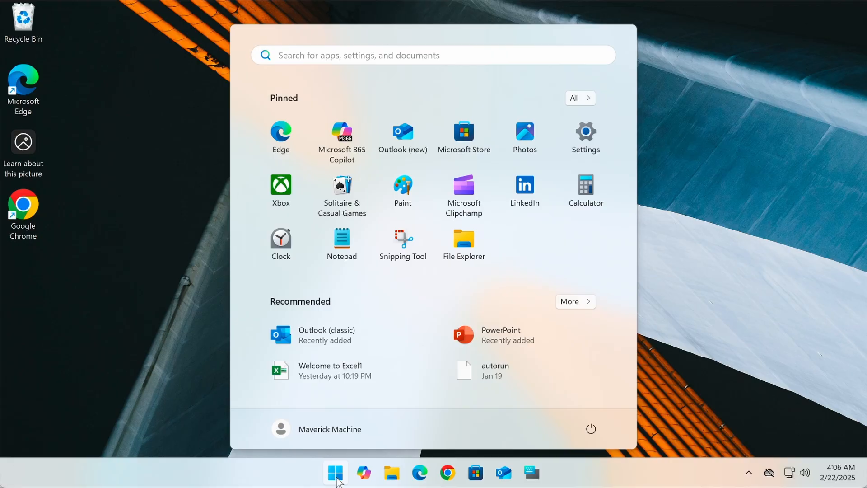
pyautogui.click(584, 137)
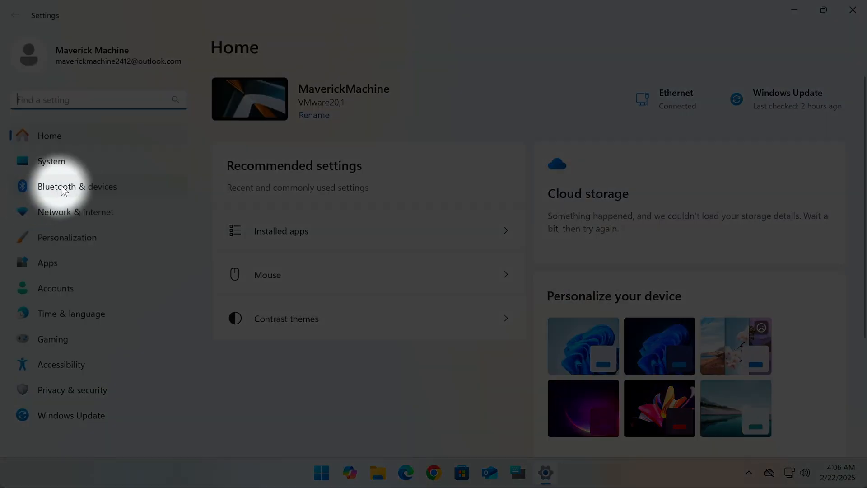
# - Go to Bluetooth & devices and show the Mouse page with pointer and scrolling options
pyautogui.click(77, 186)
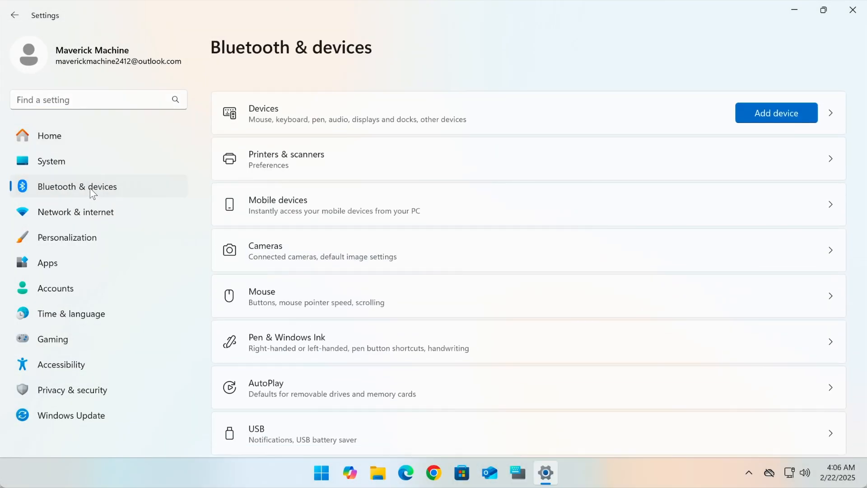
pyautogui.click(276, 296)
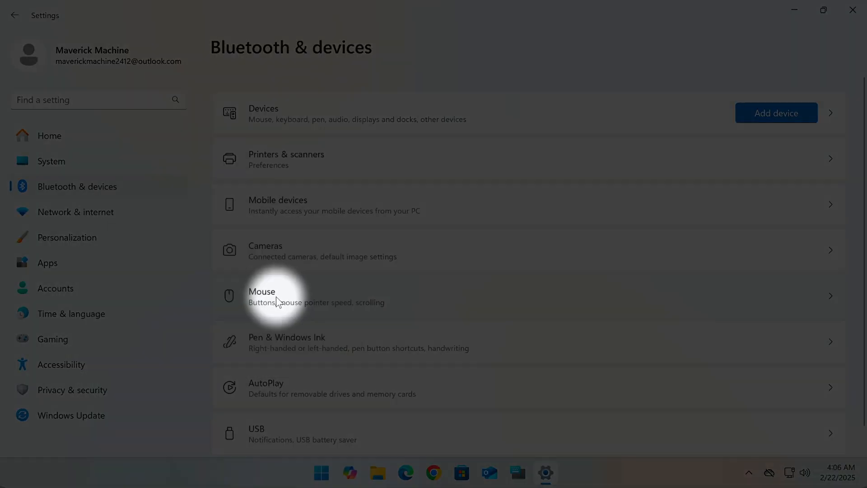
pyautogui.click(277, 297)
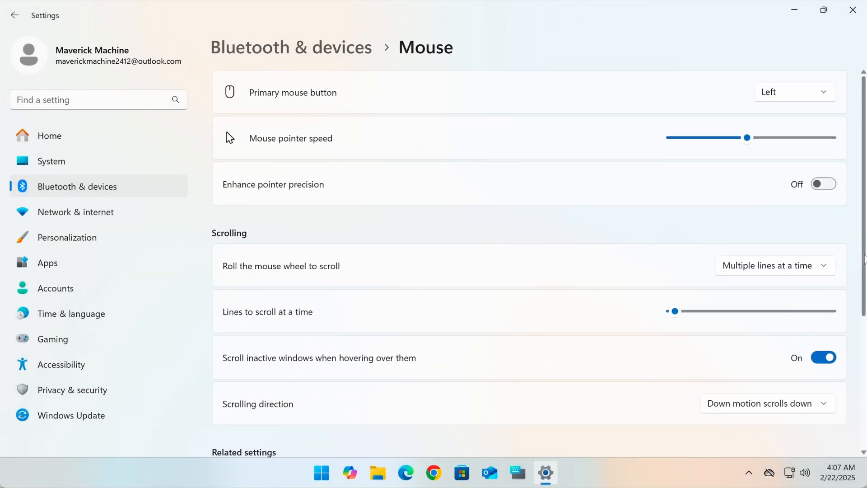
pyautogui.scroll(-3)
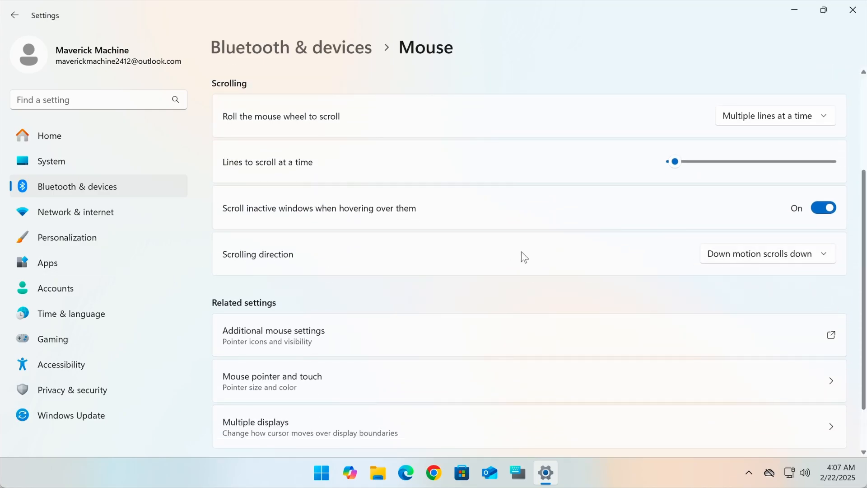
pyautogui.click(767, 252)
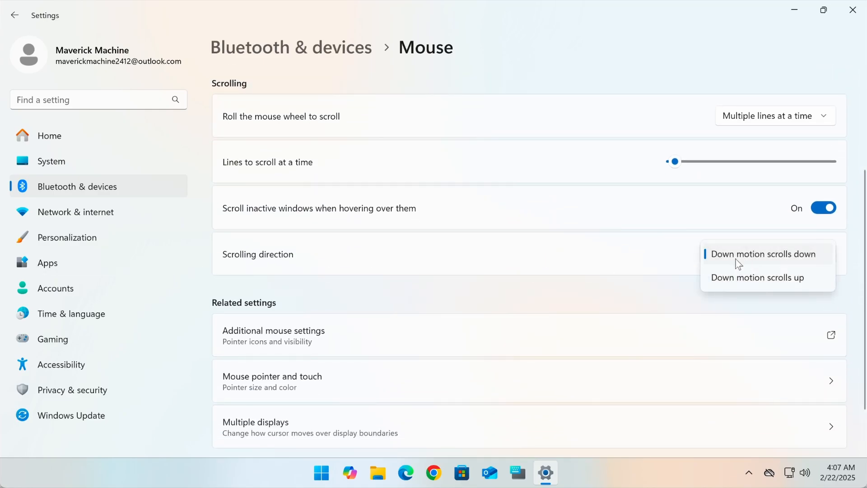
pyautogui.moveTo(803, 261)
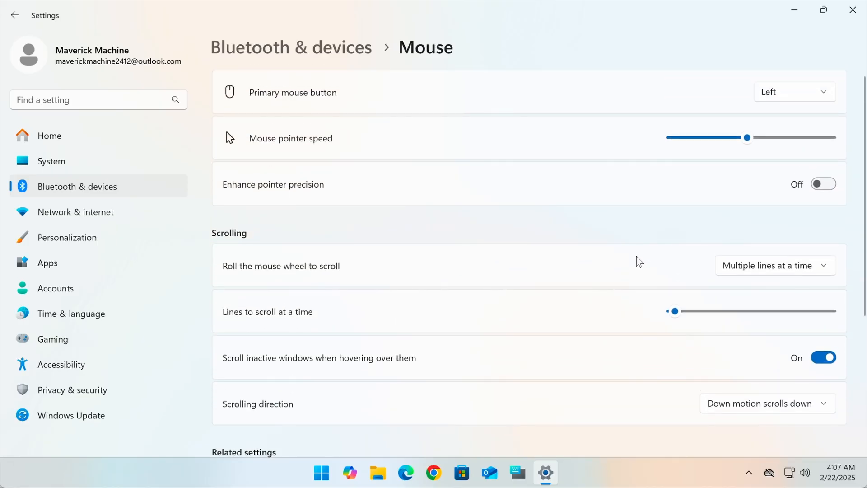
pyautogui.scroll(-3)
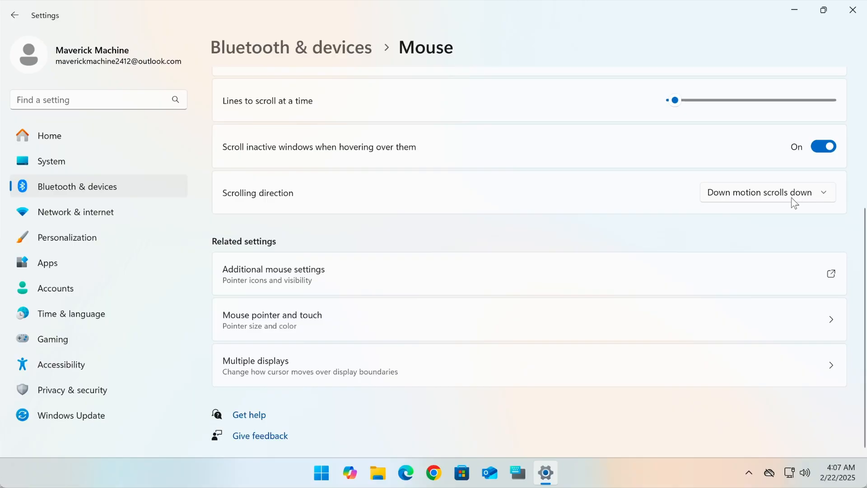
pyautogui.click(766, 192)
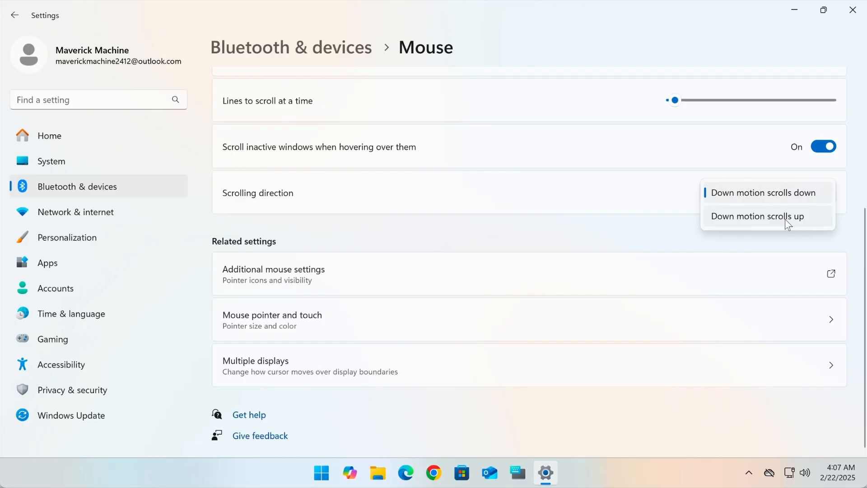
pyautogui.click(757, 216)
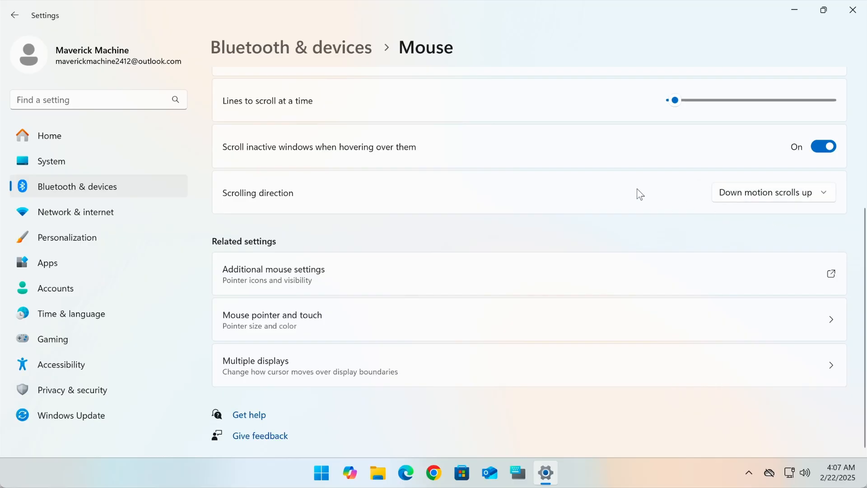
pyautogui.moveTo(805, 205)
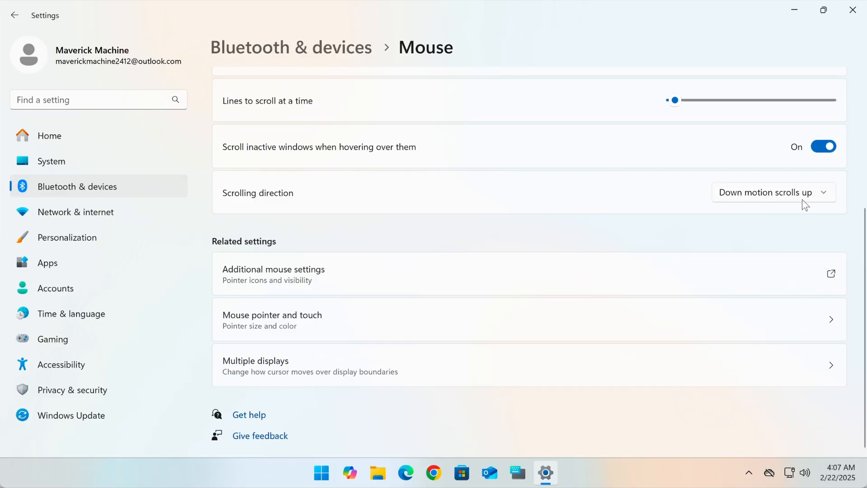
pyautogui.click(768, 192)
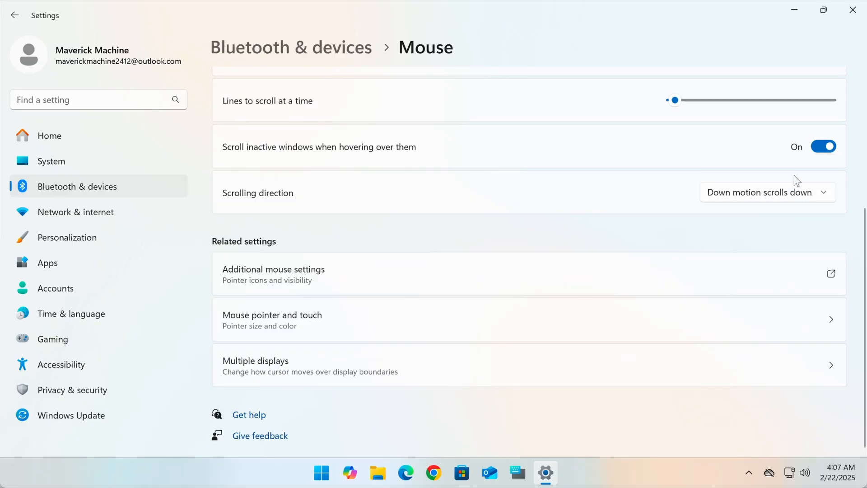
pyautogui.moveTo(601, 200)
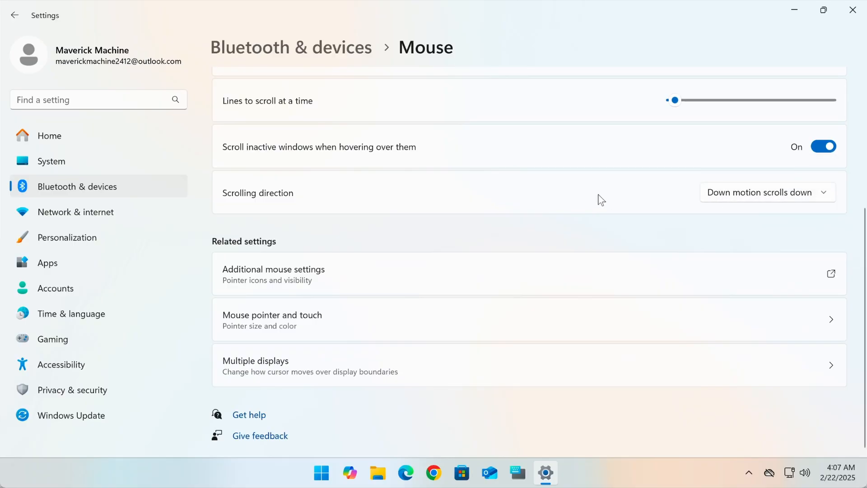